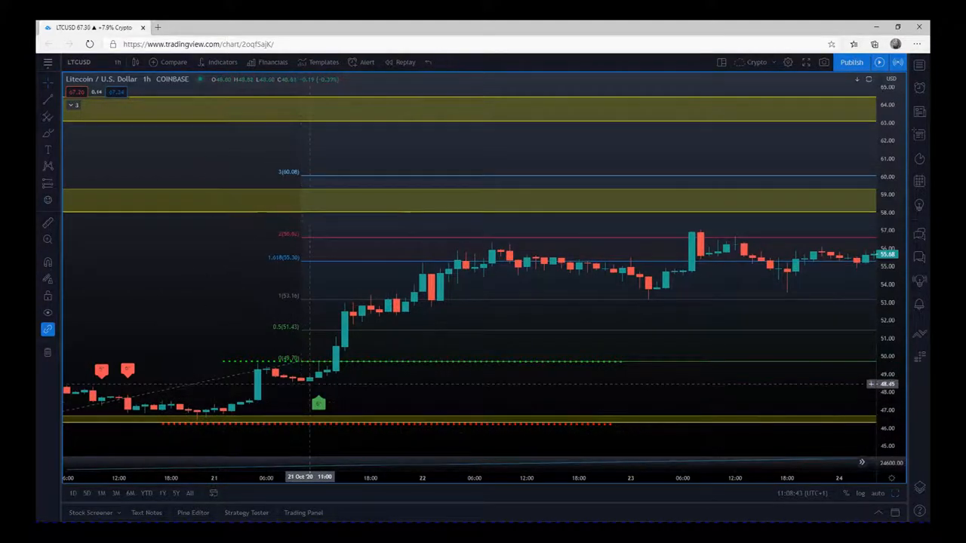
pyautogui.moveTo(313, 384)
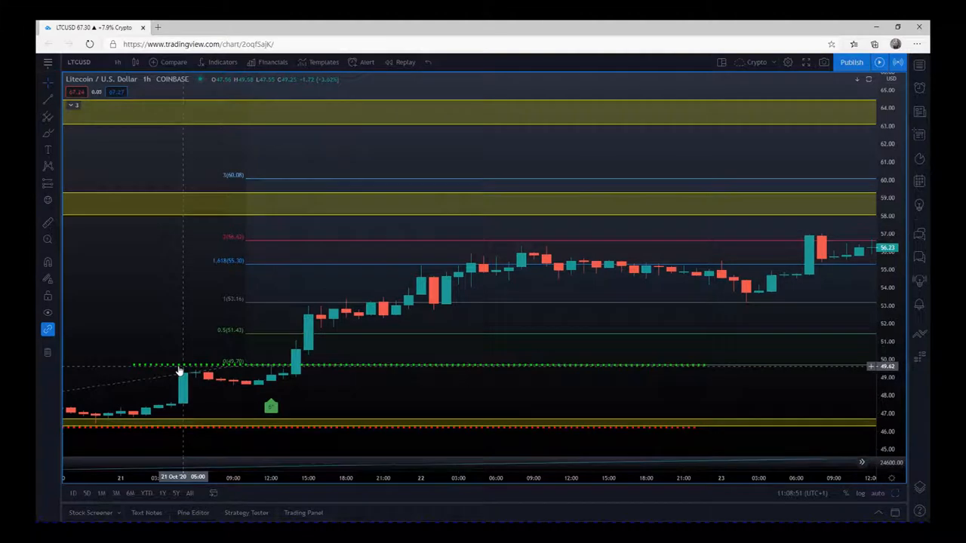
pyautogui.moveTo(270, 370)
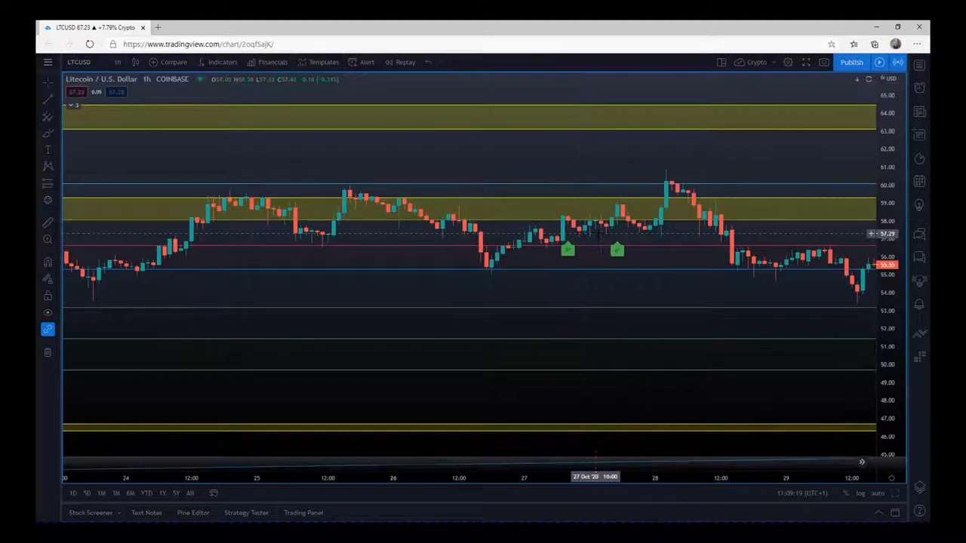
pyautogui.moveTo(708, 278)
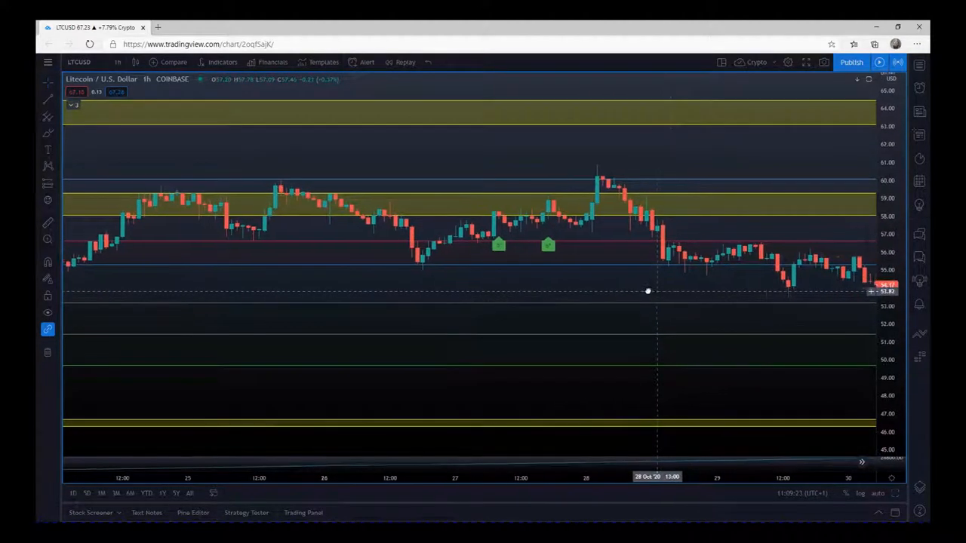
# Step: Pan the chart to show late October through November 11 price history
pyautogui.moveTo(647, 290); pyautogui.dragTo(495, 260)
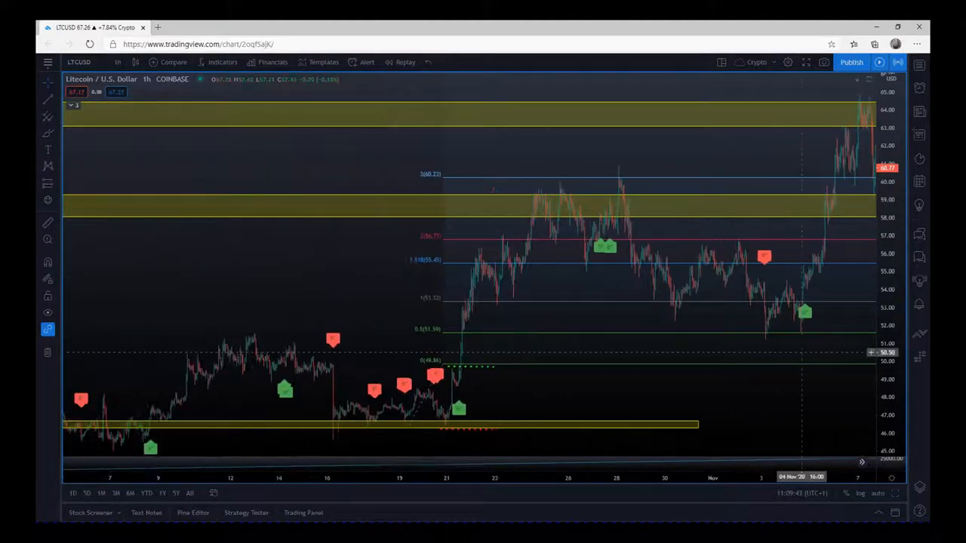
pyautogui.moveTo(766, 344)
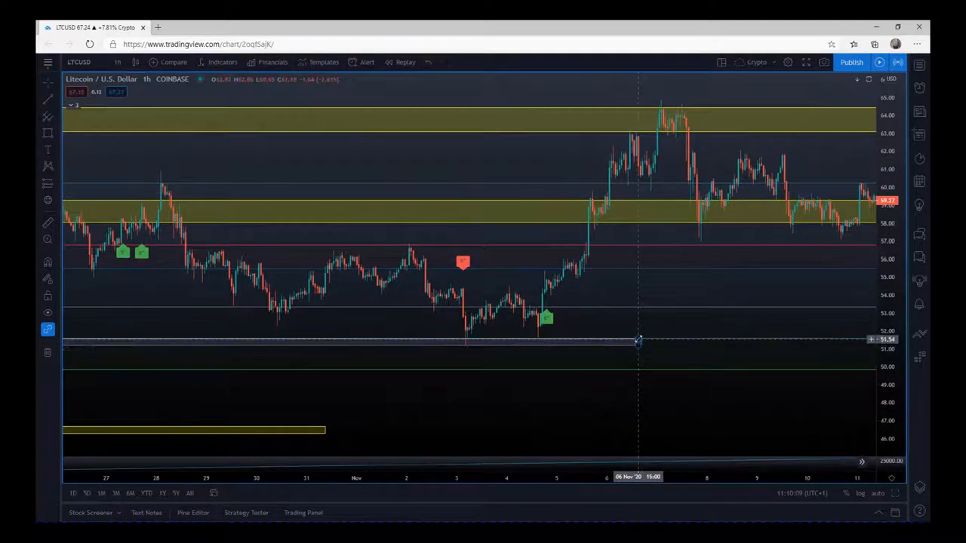
# Step: Finish placing the grey support rectangle at 51.5 beneath the November 3–4 lows
pyautogui.click(637, 339)
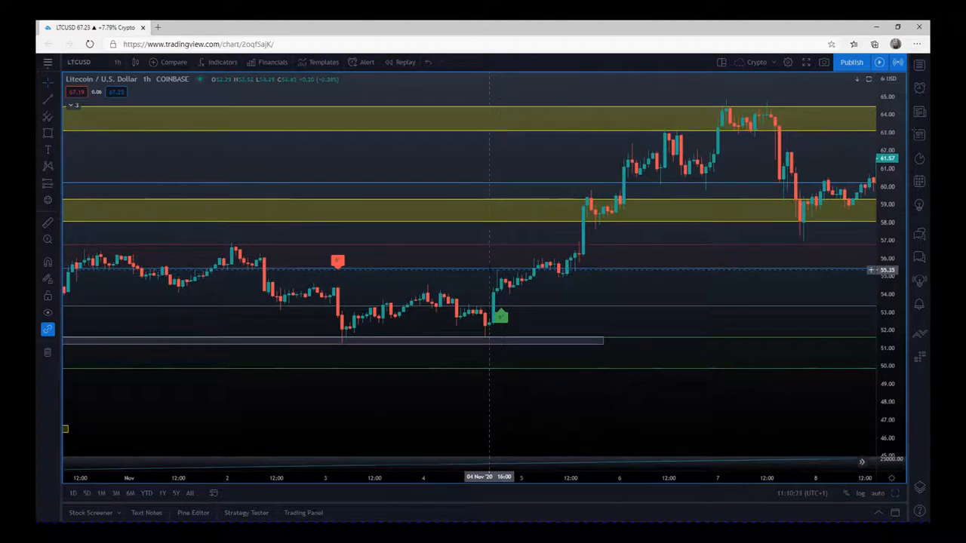
pyautogui.moveTo(538, 271)
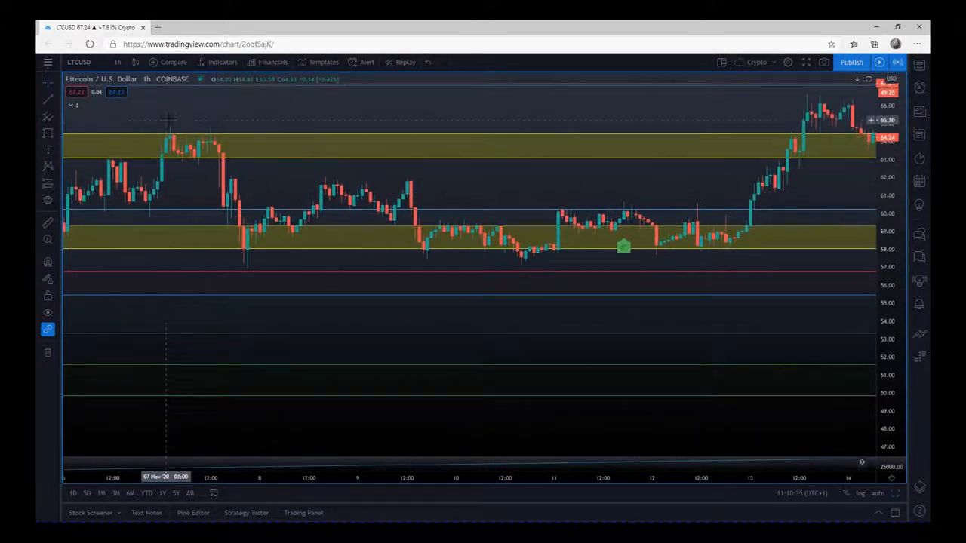
pyautogui.moveTo(595, 237)
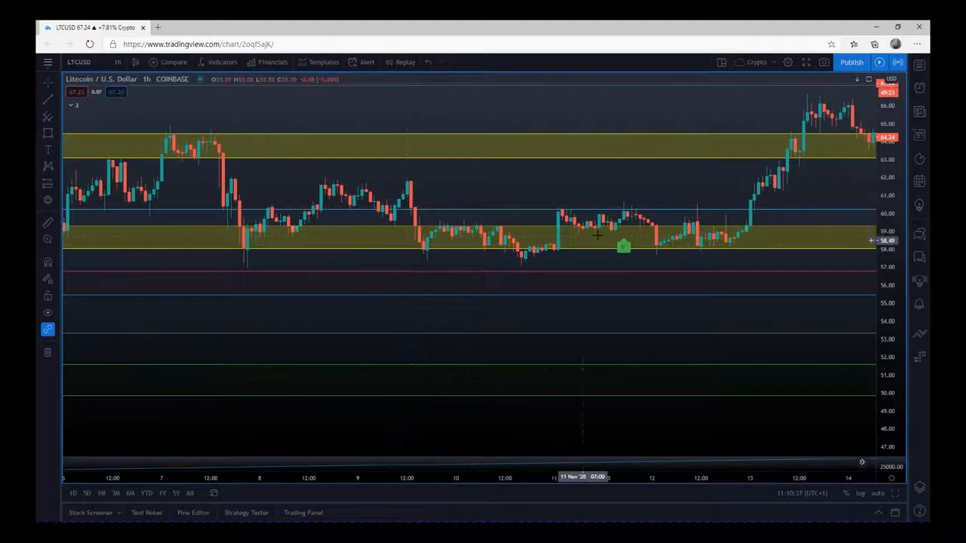
pyautogui.moveTo(623, 205)
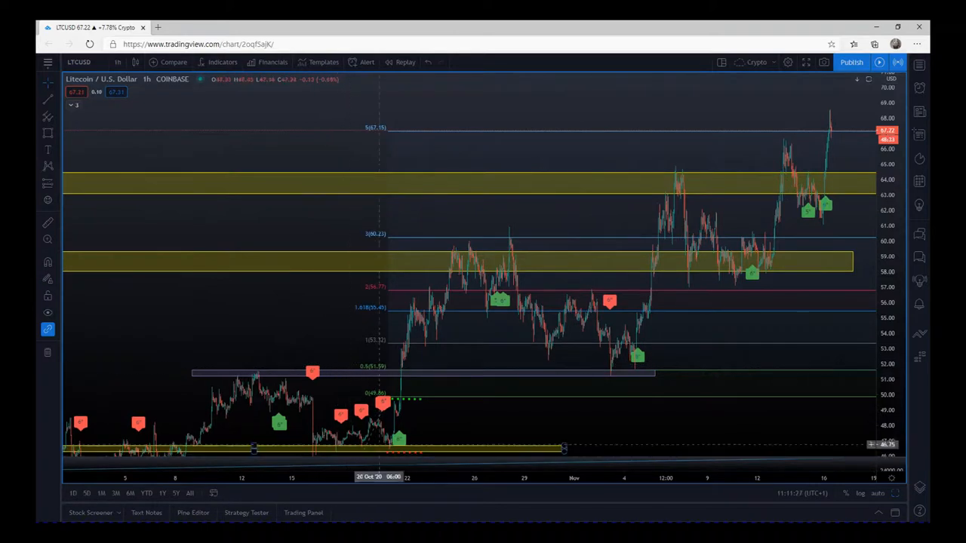
pyautogui.moveTo(611, 372)
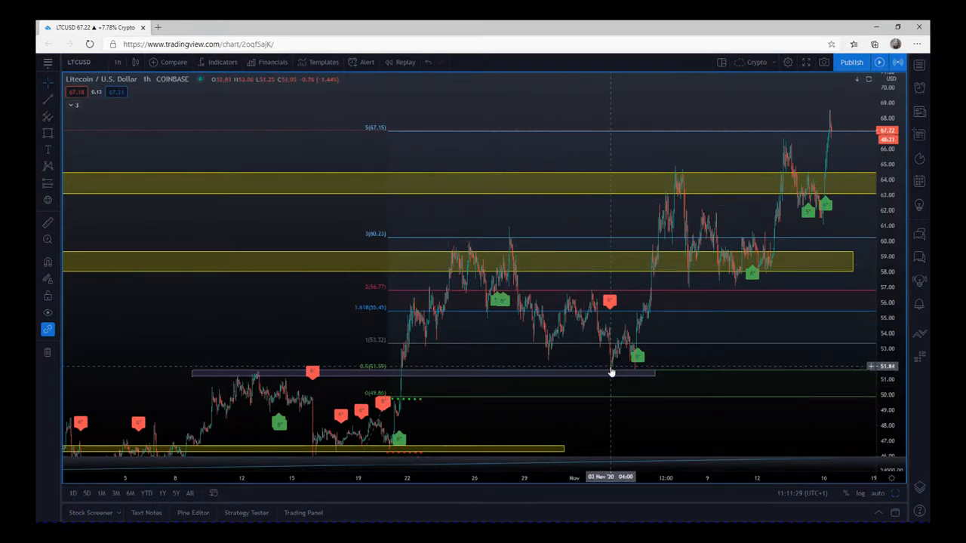